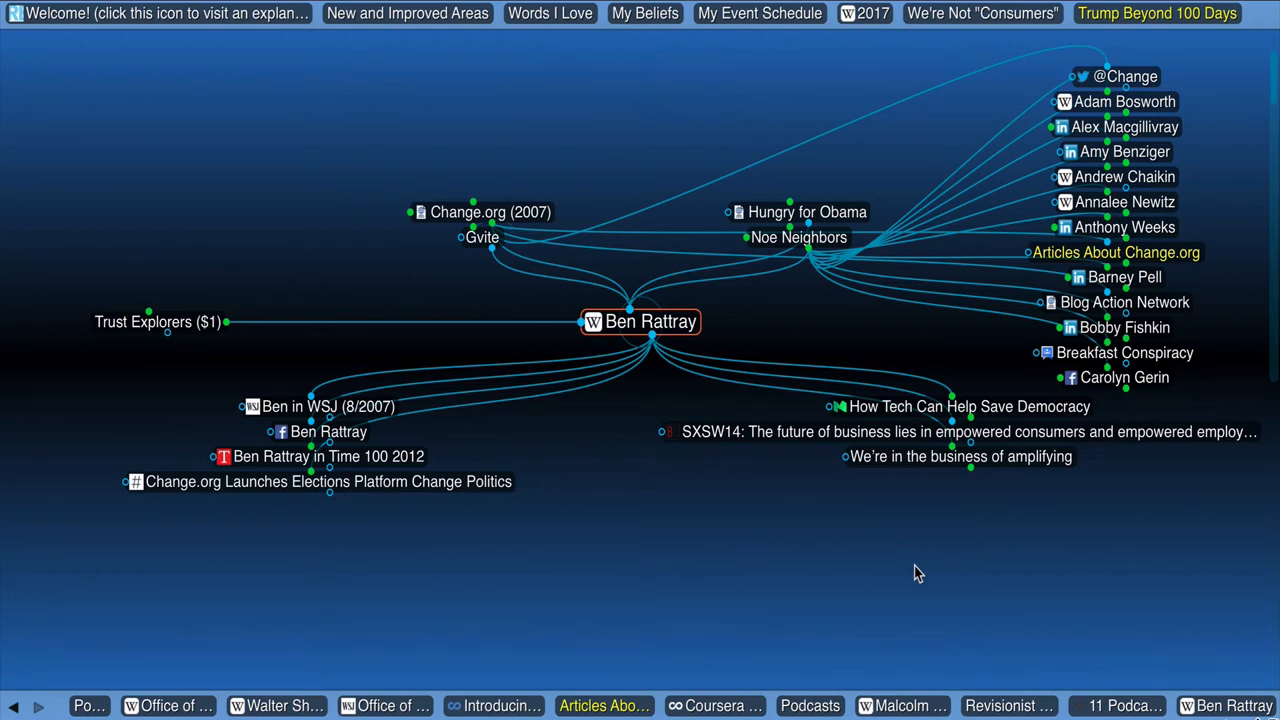
{"action": "mouse_move", "coordinate": [764, 563]}
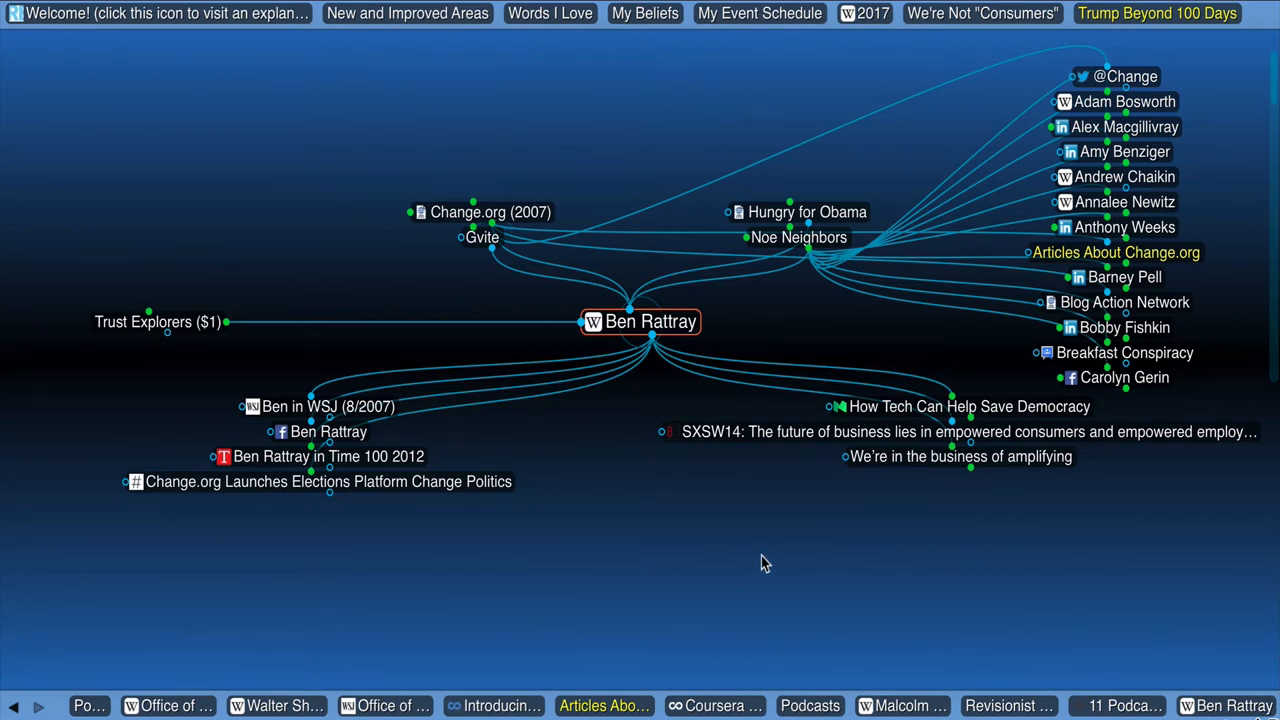
{"action": "mouse_move", "coordinate": [785, 543]}
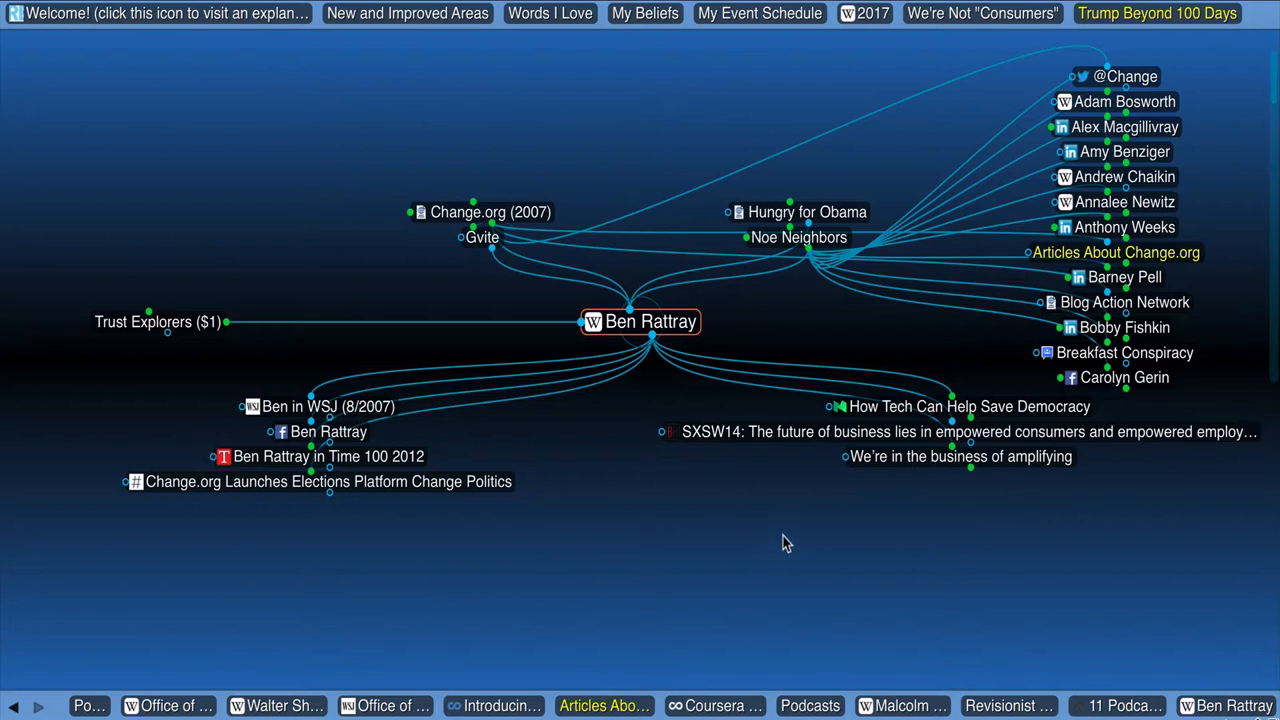
{"action": "mouse_move", "coordinate": [840, 533]}
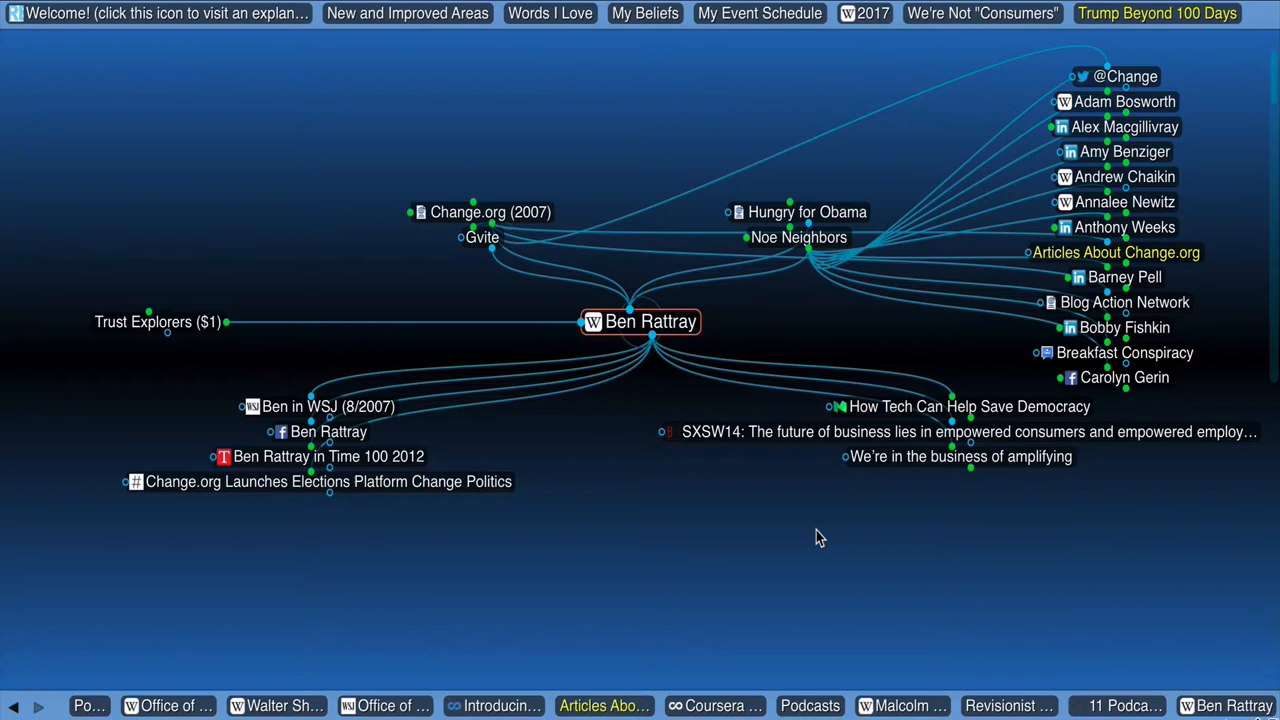
{"action": "mouse_move", "coordinate": [752, 506]}
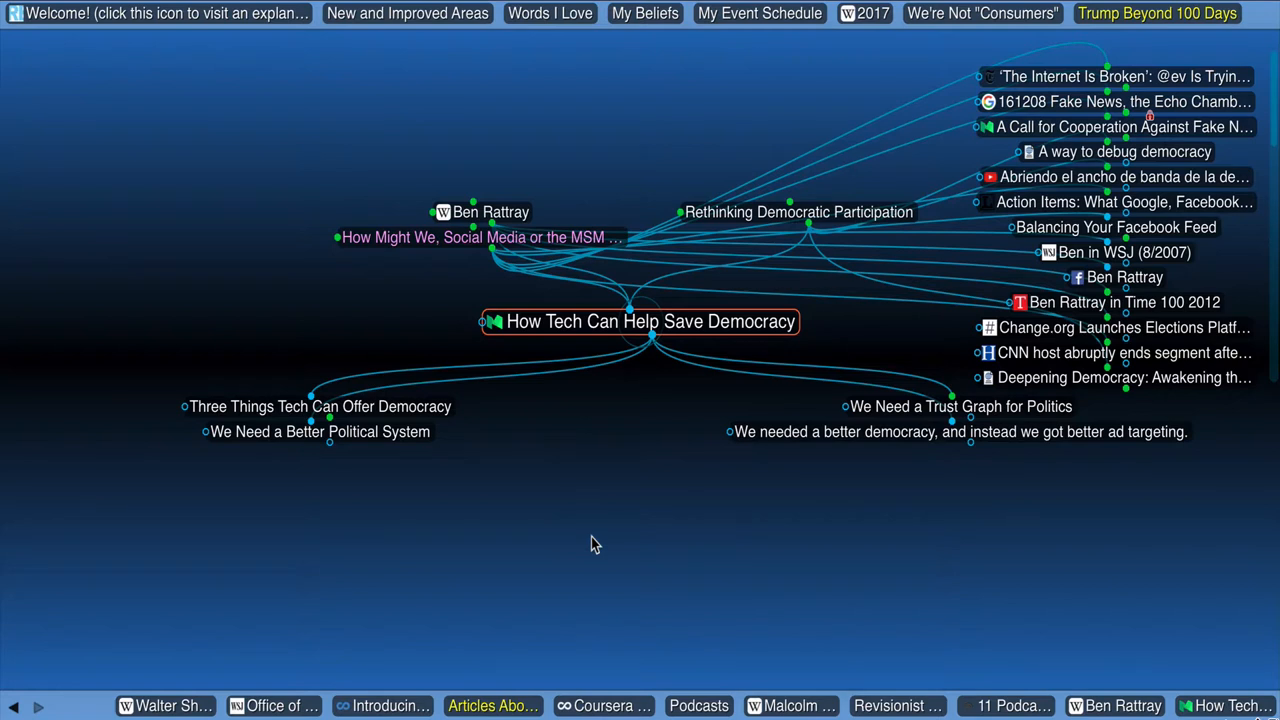
{"action": "mouse_move", "coordinate": [615, 440]}
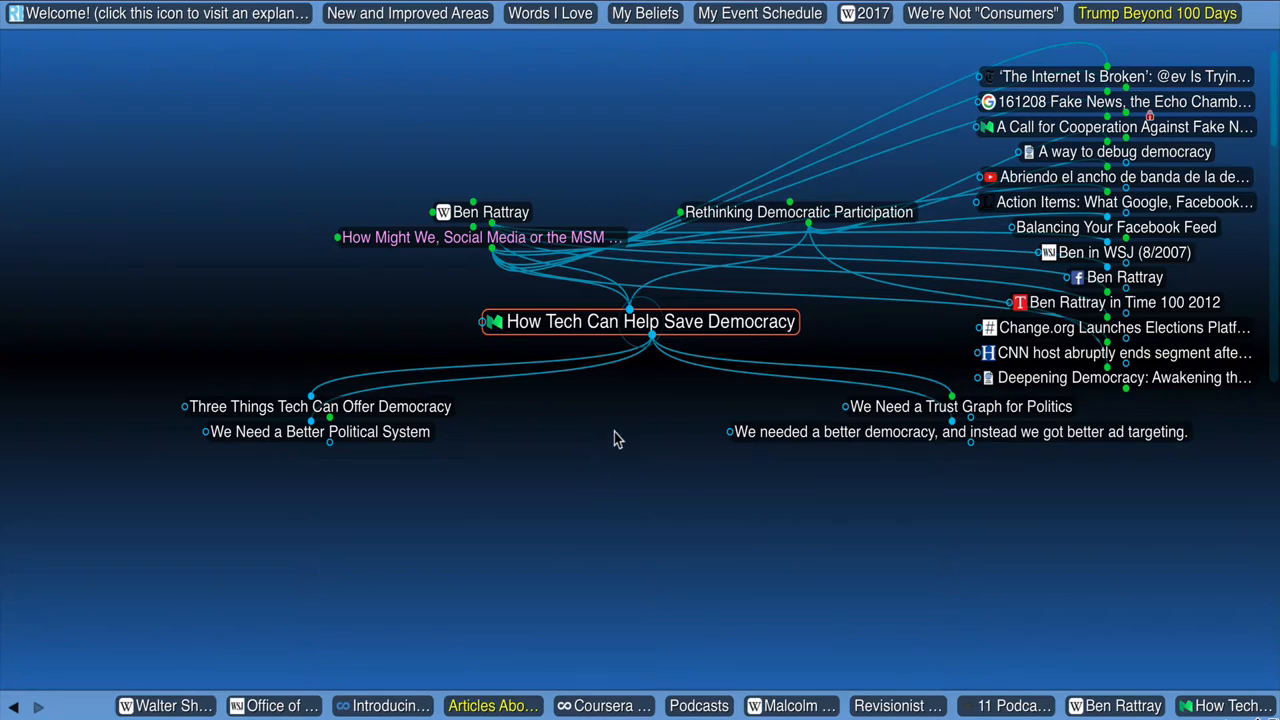
{"action": "left_click", "coordinate": [490, 212]}
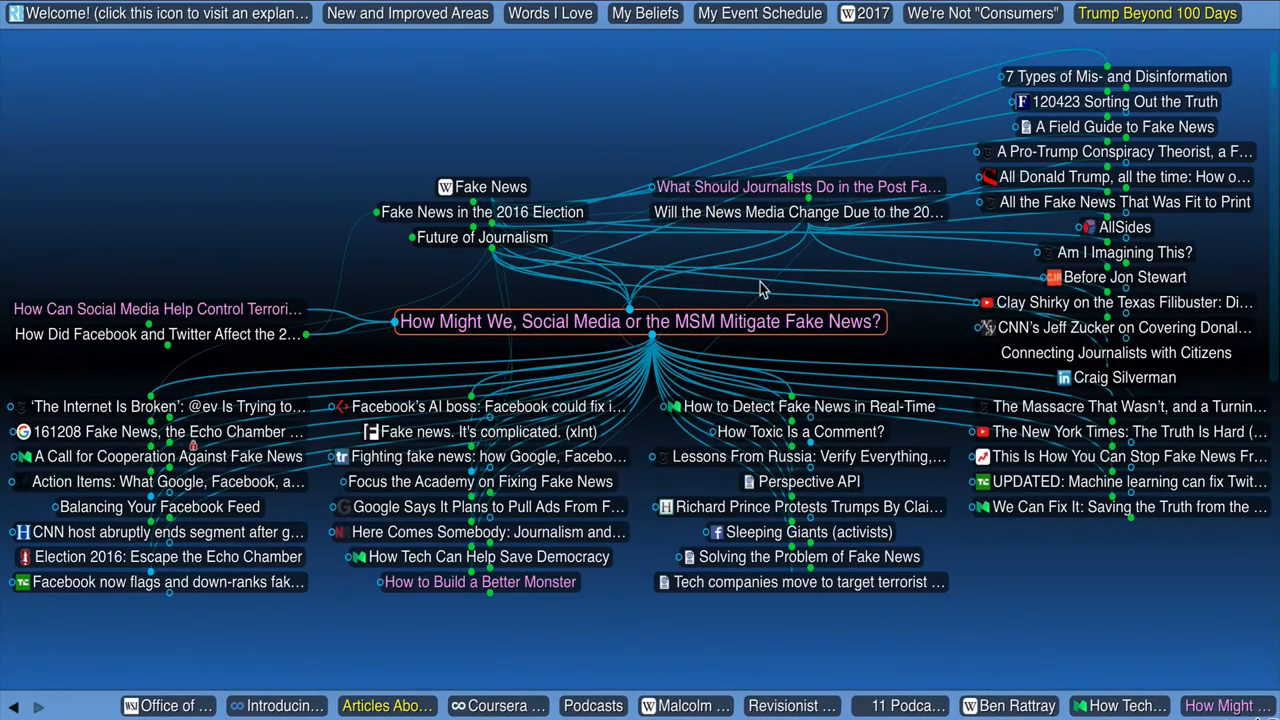
{"action": "left_click", "coordinate": [481, 211]}
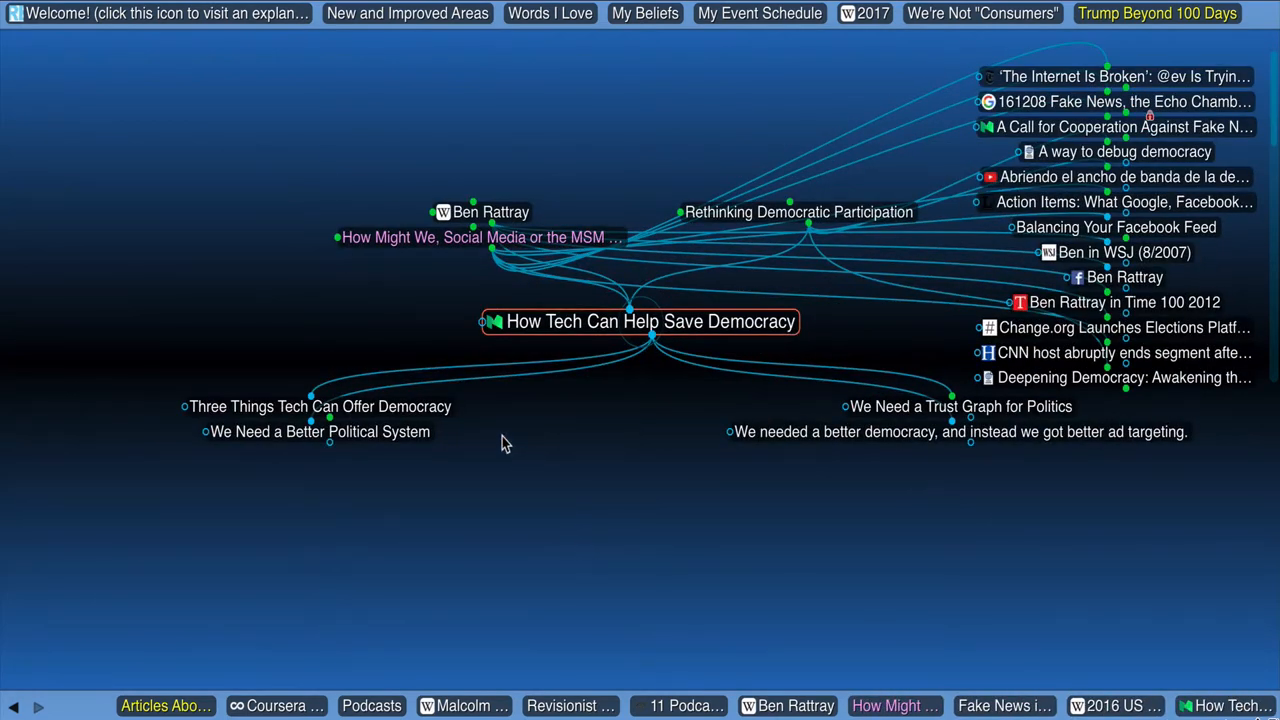
{"action": "mouse_move", "coordinate": [876, 384]}
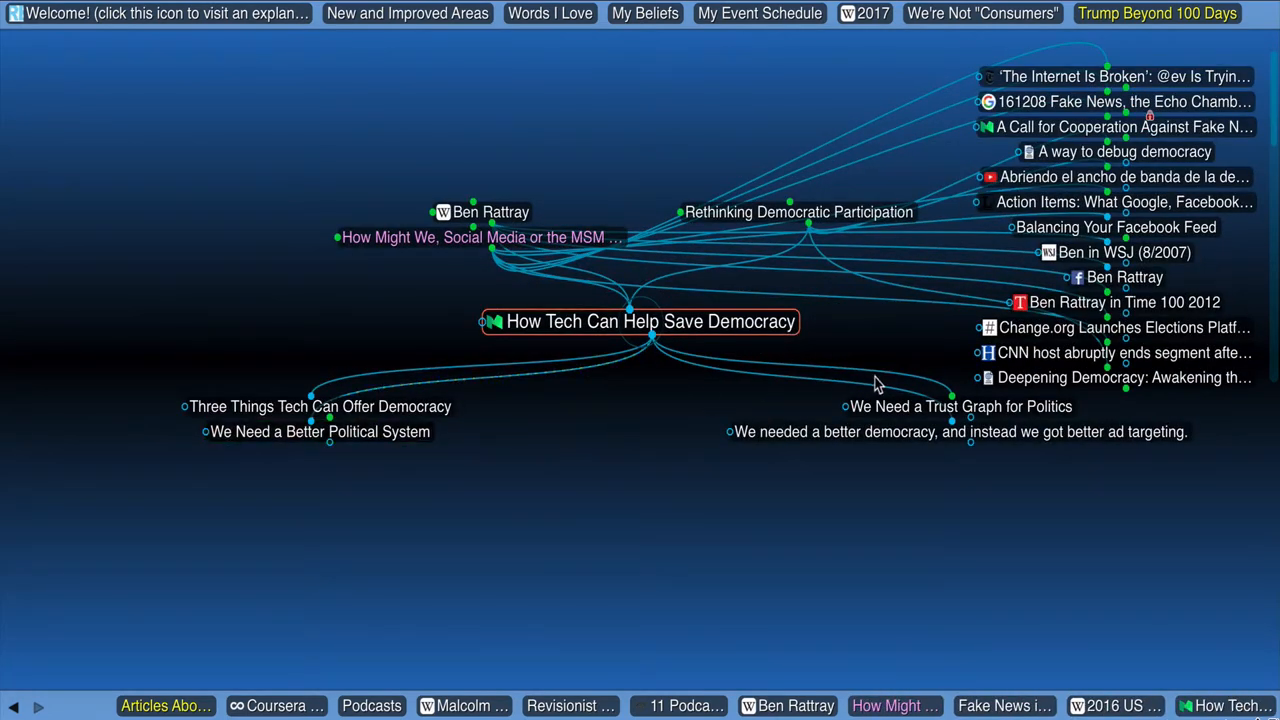
Step: Activate 'Three Things Tech Can Offer Democracy', then the linked New Yorker article thought
{"action": "left_click", "coordinate": [959, 431]}
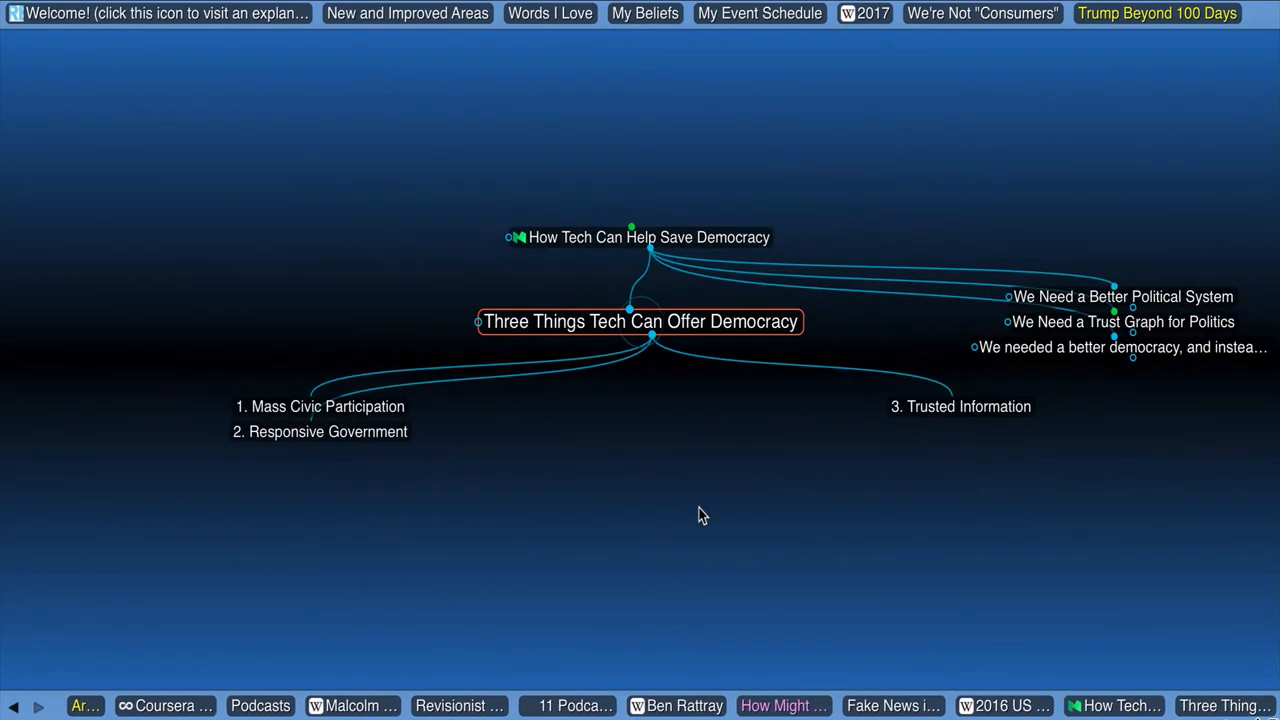
{"action": "mouse_move", "coordinate": [490, 445]}
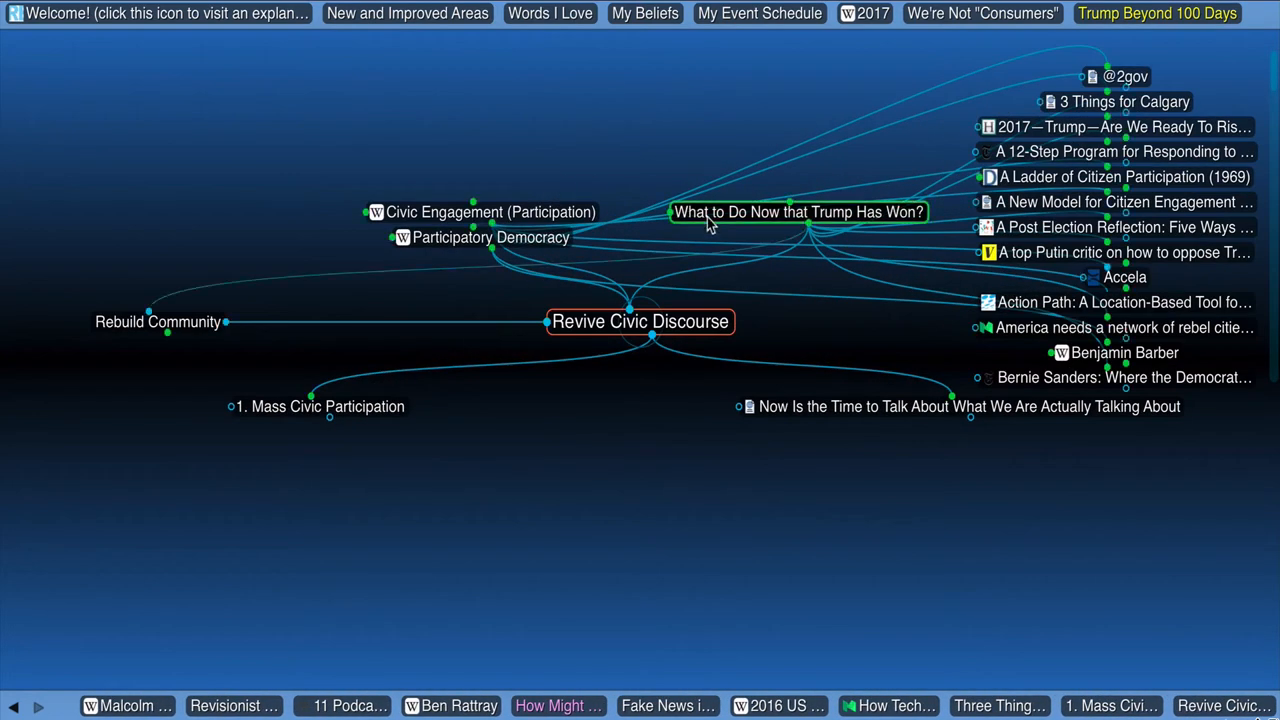
{"action": "left_click", "coordinate": [797, 211]}
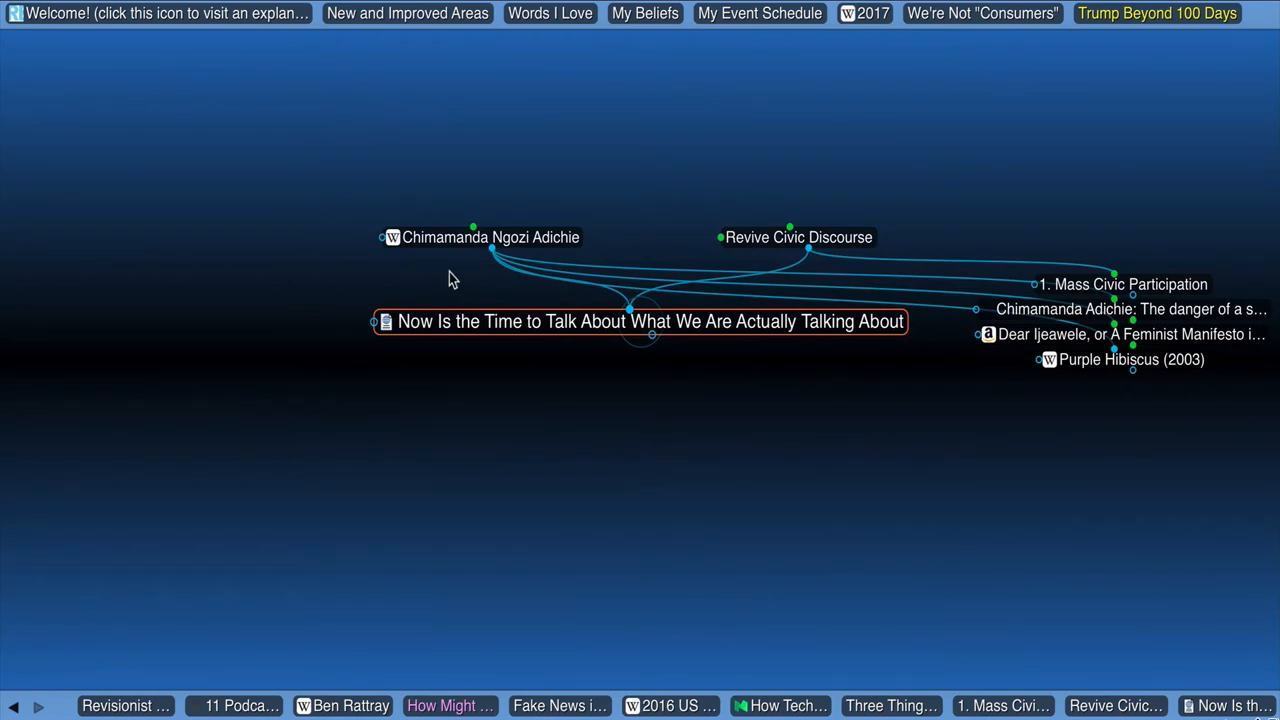
{"action": "mouse_move", "coordinate": [500, 333]}
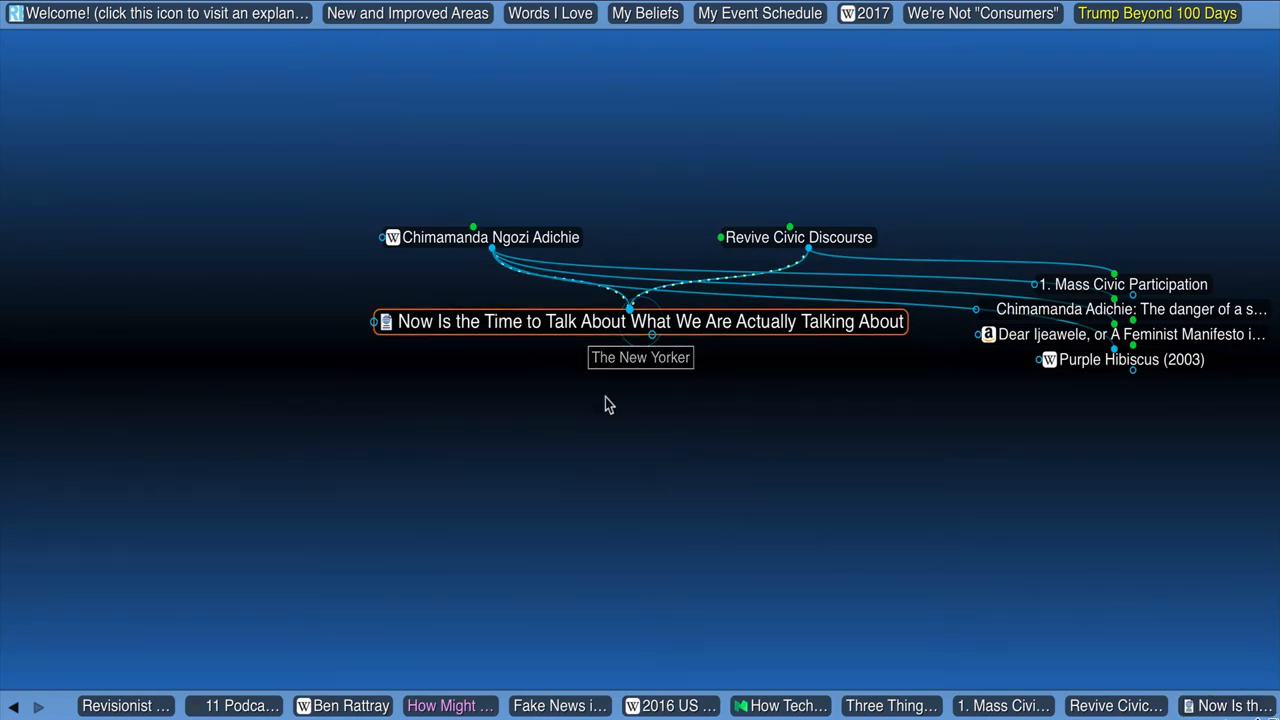
Step: Activate the 'Now Is the Time to Talk About What We Are Actually Talking About' thought
{"action": "left_click", "coordinate": [798, 237]}
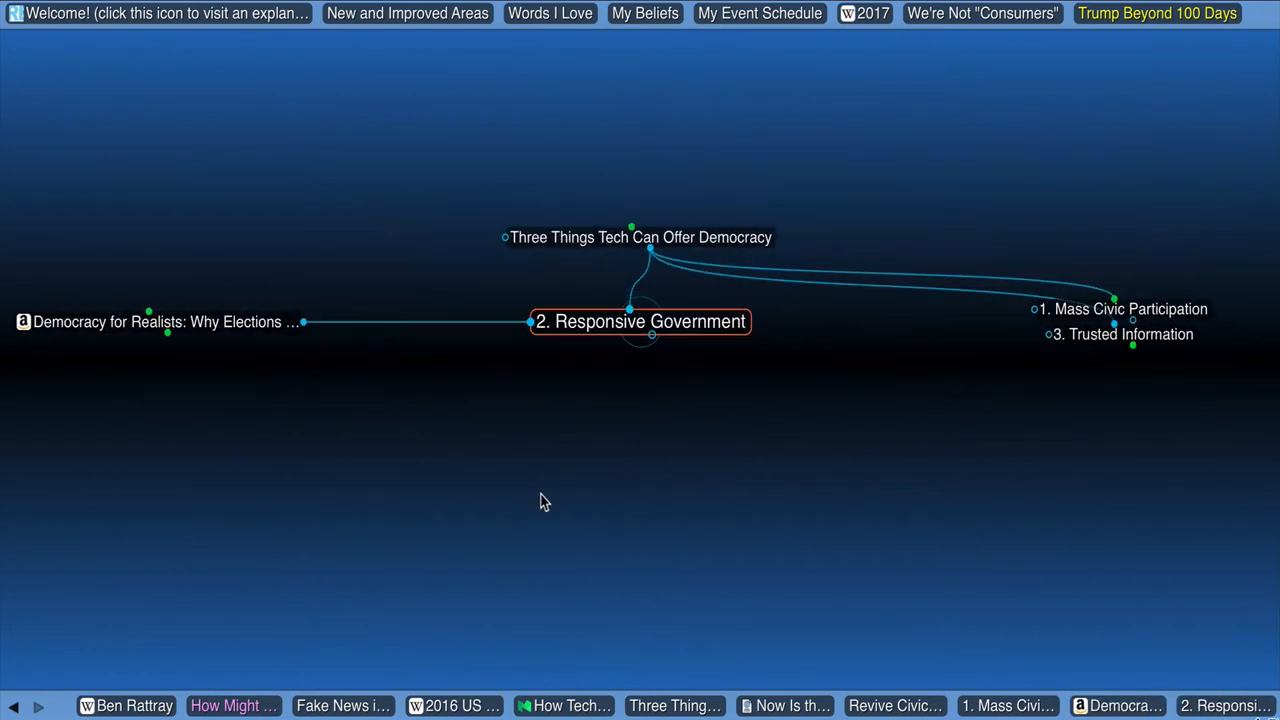
{"action": "mouse_move", "coordinate": [590, 451]}
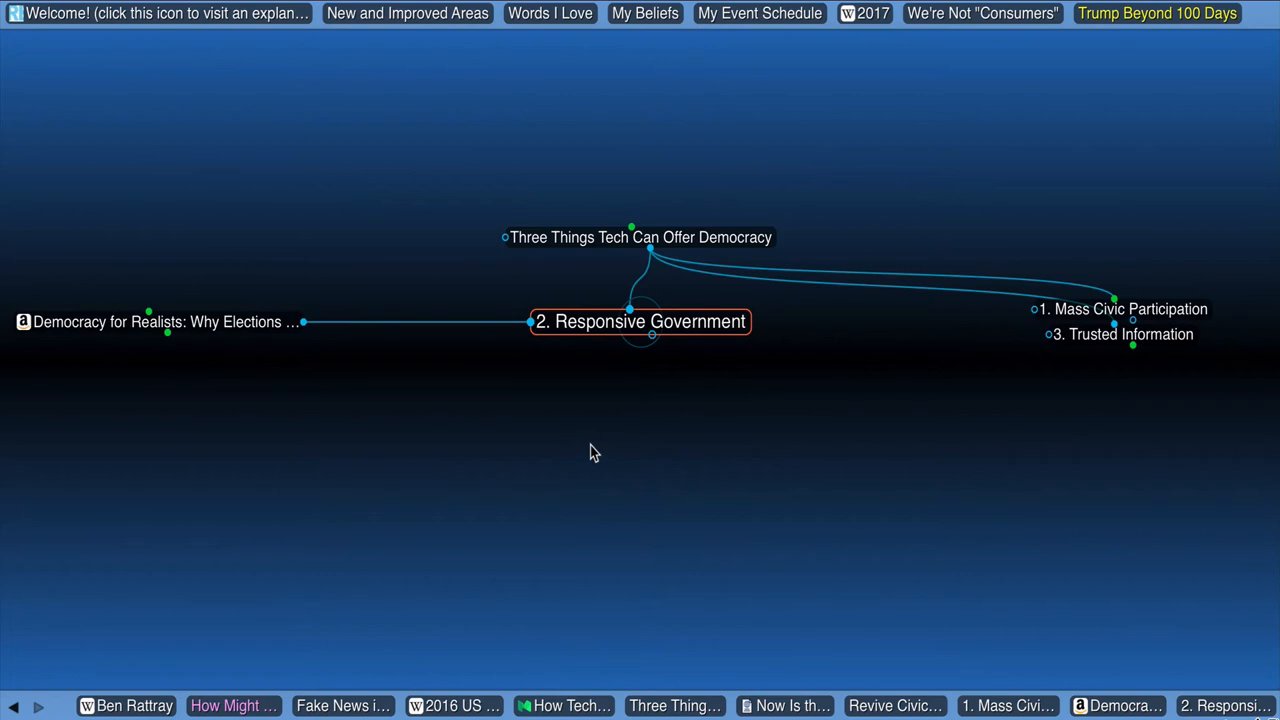
{"action": "mouse_move", "coordinate": [785, 422]}
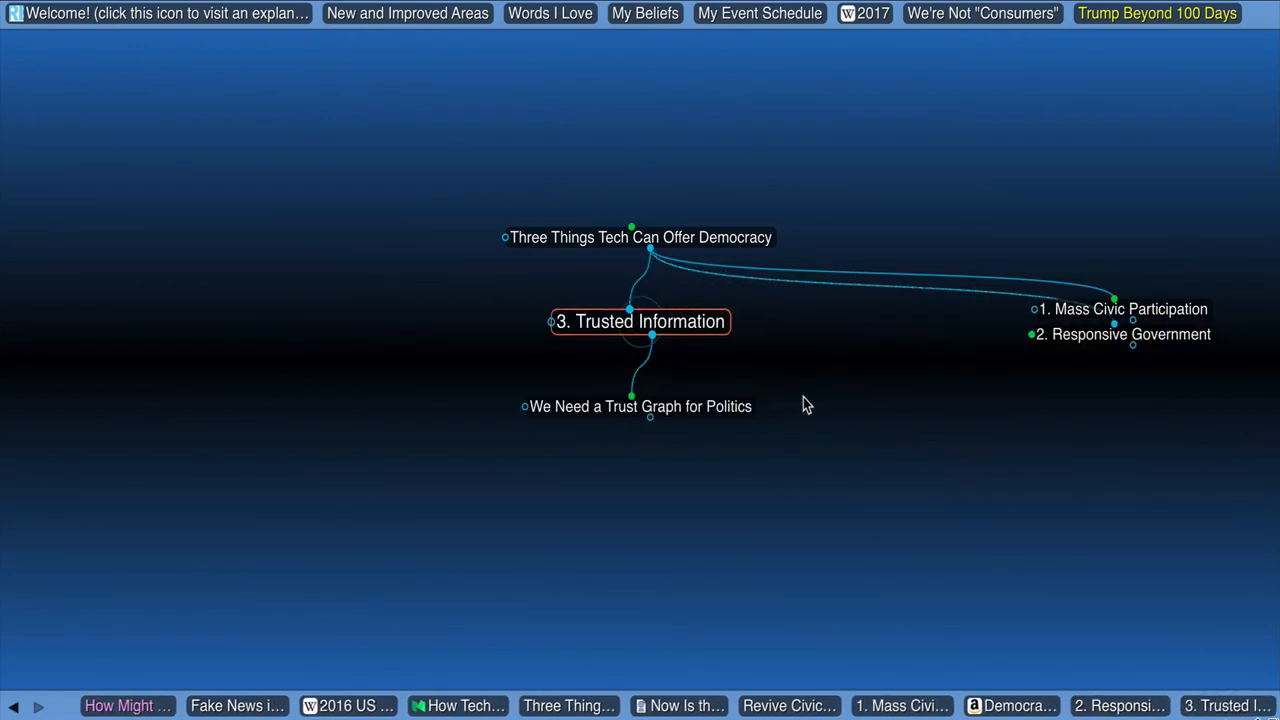
Step: Activate 'We Need a Trust Graph for Politics', then return to 'How Tech Can Help Save Democracy'
{"action": "left_click", "coordinate": [639, 406]}
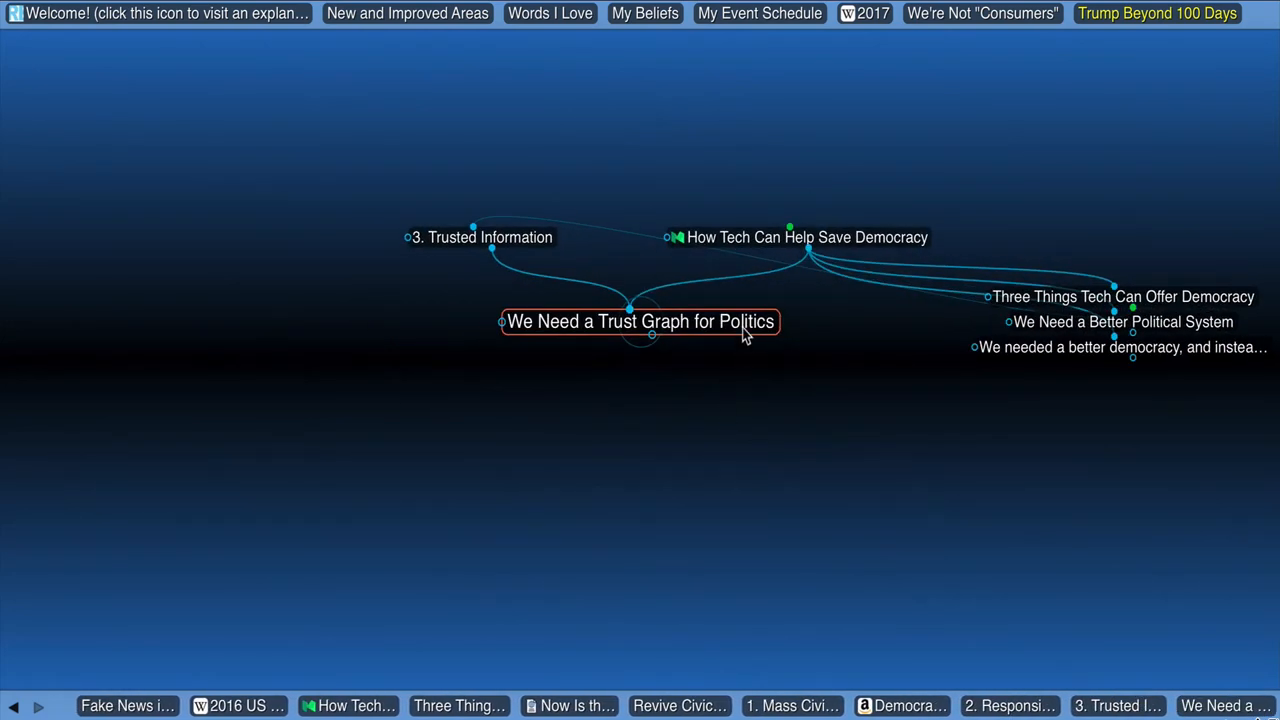
{"action": "mouse_move", "coordinate": [615, 167]}
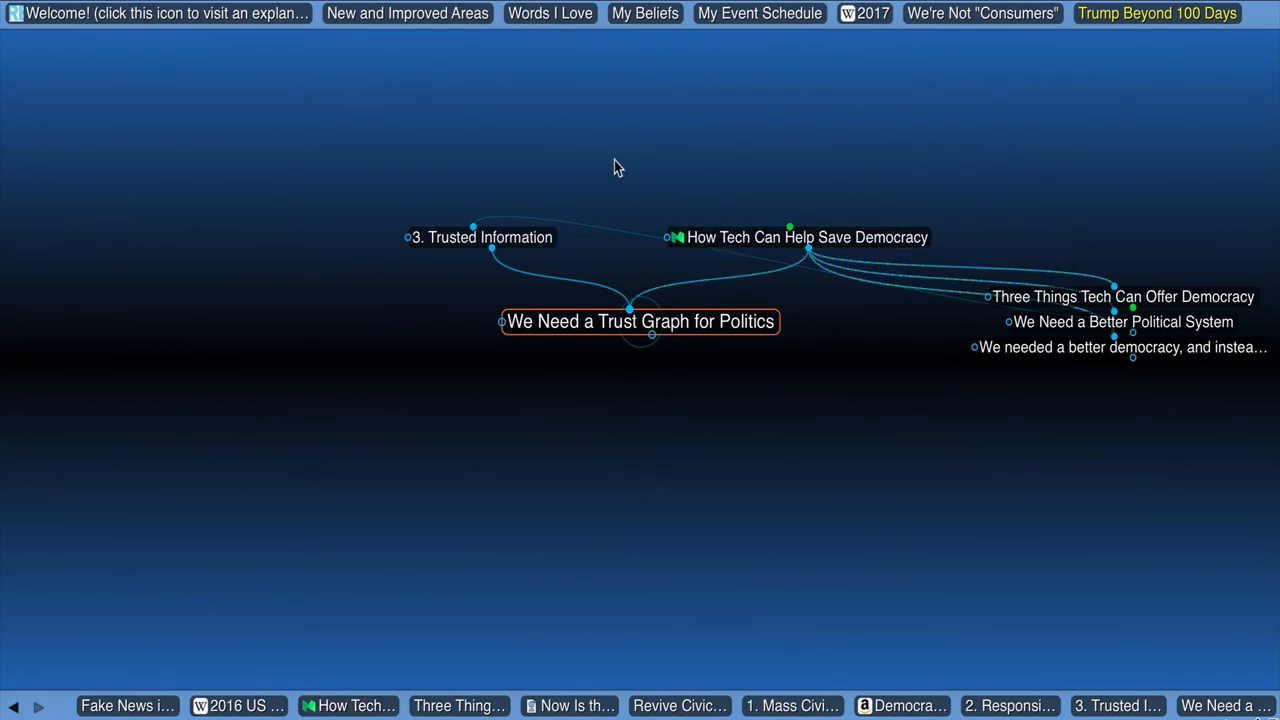
{"action": "mouse_move", "coordinate": [650, 189]}
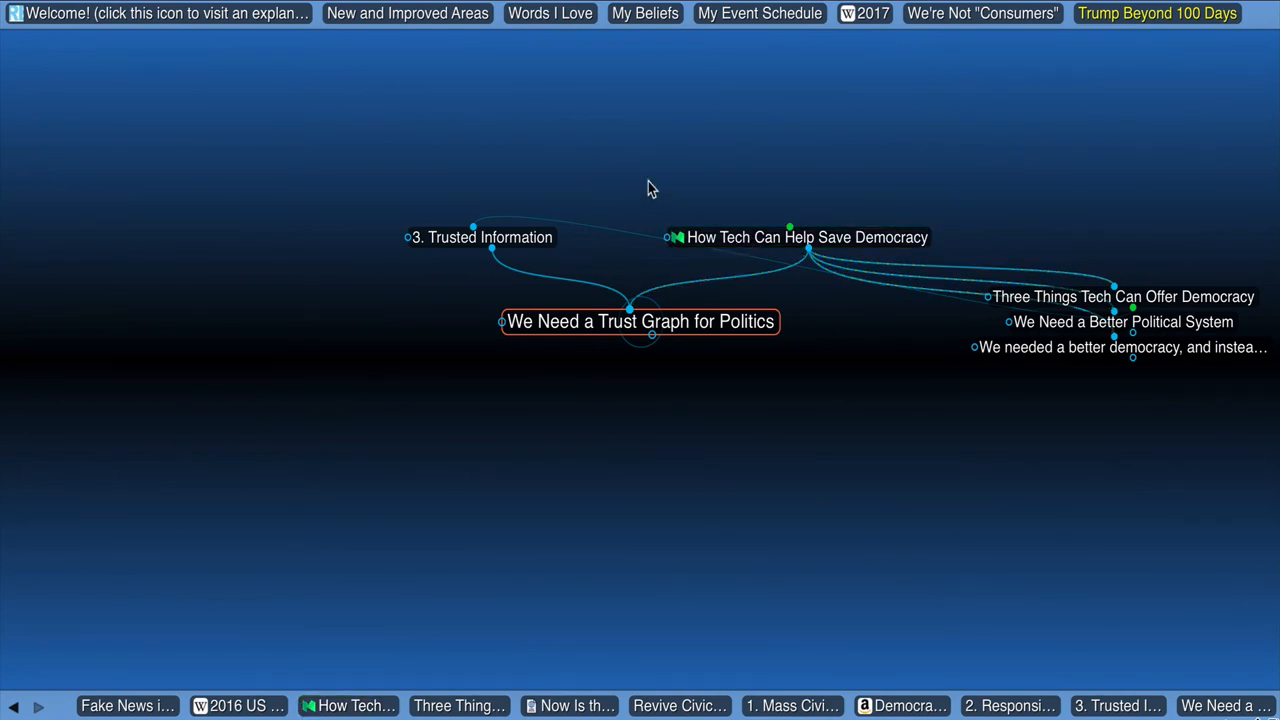
{"action": "mouse_move", "coordinate": [700, 193]}
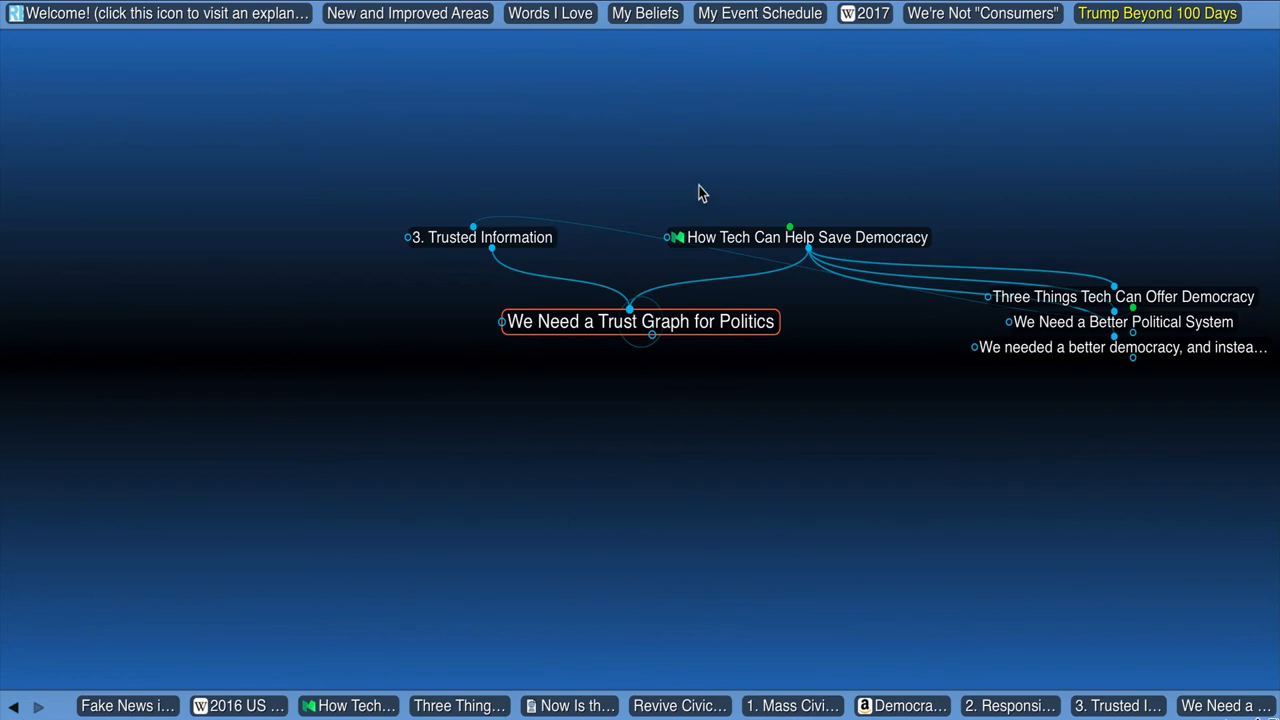
{"action": "left_click", "coordinate": [806, 237]}
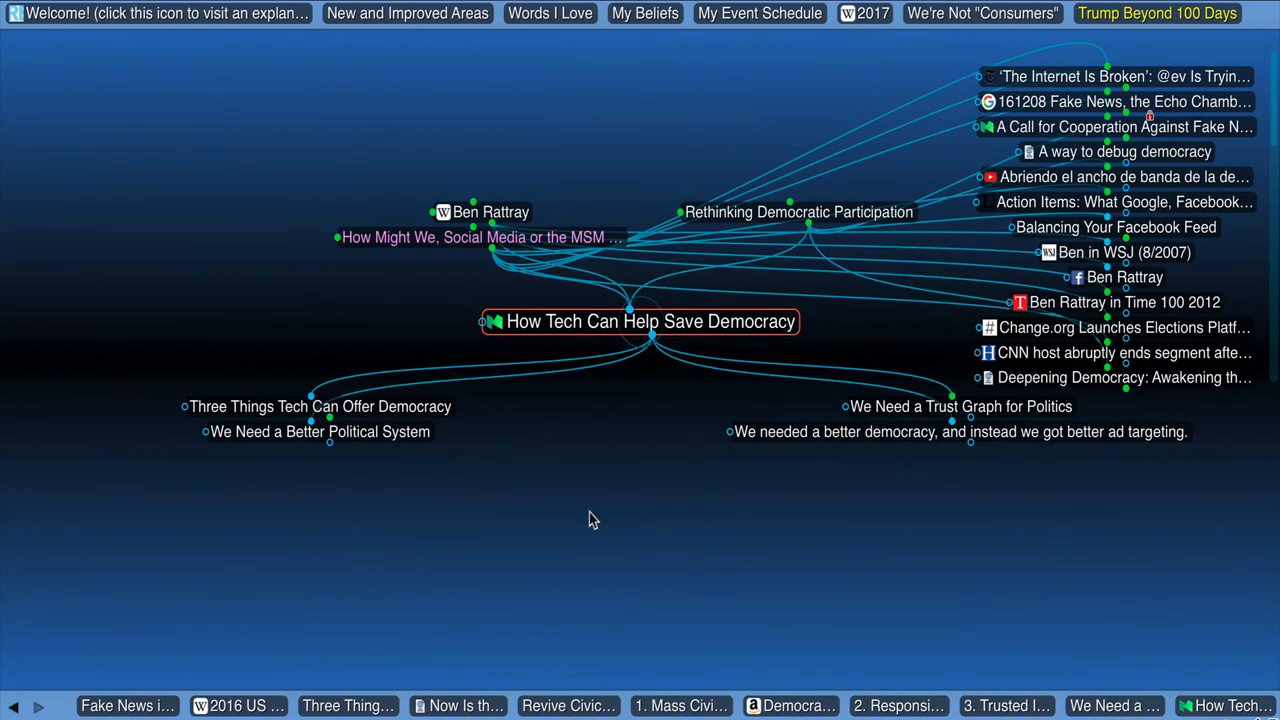
{"action": "mouse_move", "coordinate": [620, 497]}
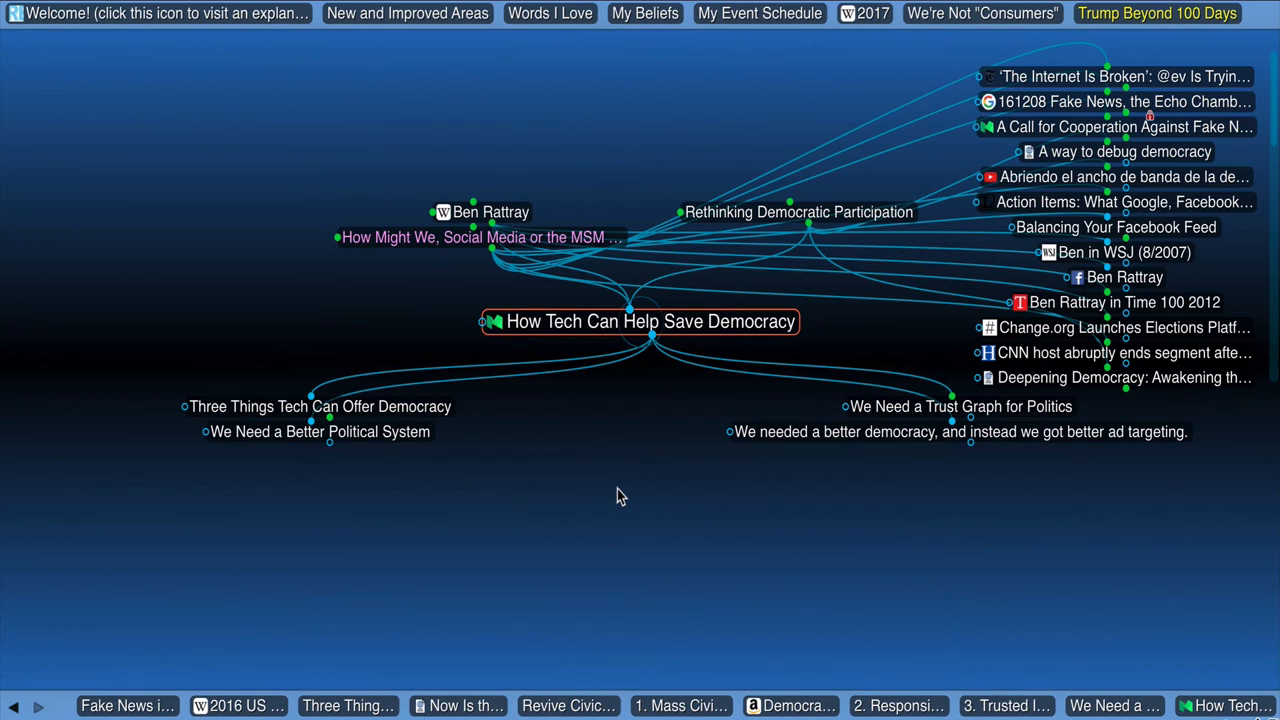
{"action": "mouse_move", "coordinate": [603, 472]}
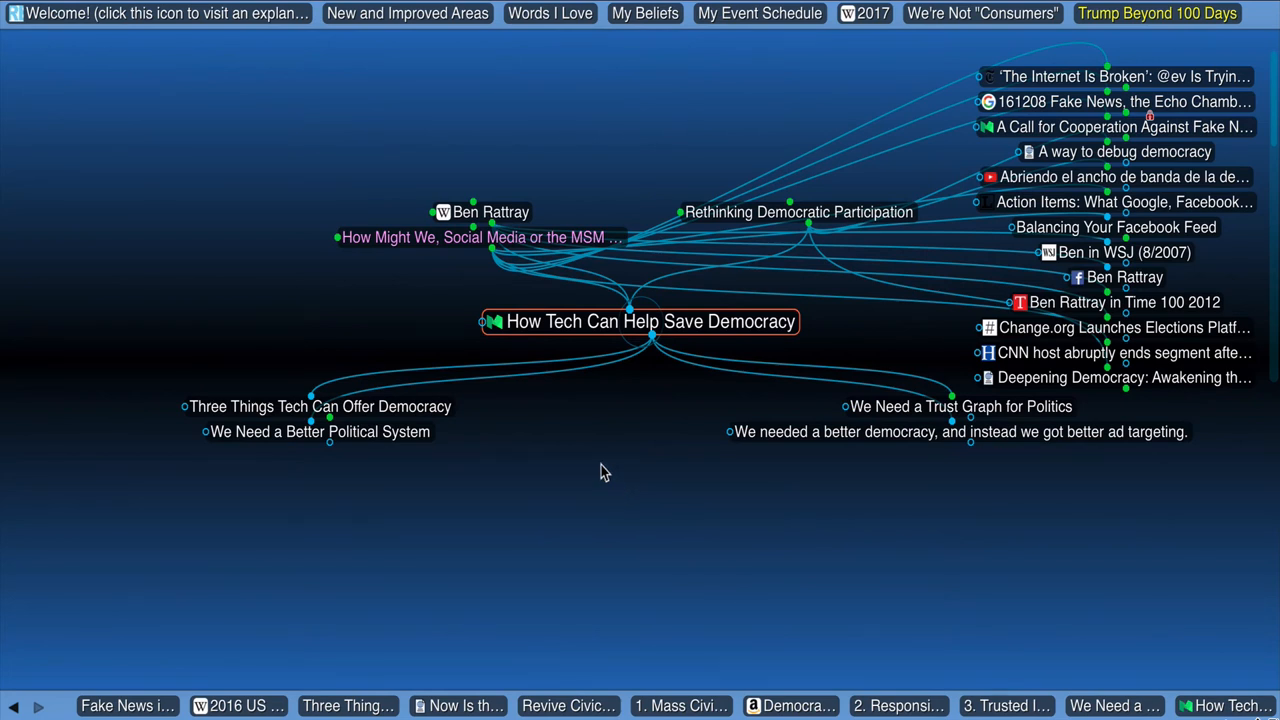
{"action": "mouse_move", "coordinate": [610, 457]}
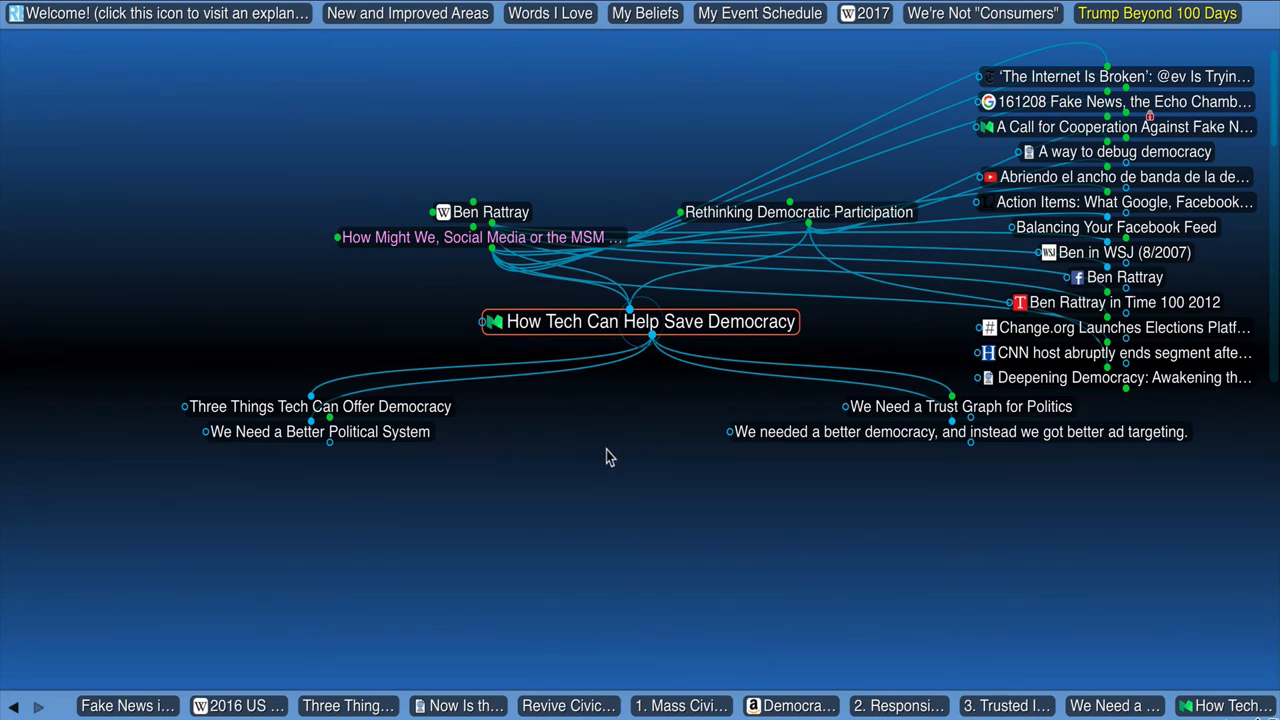